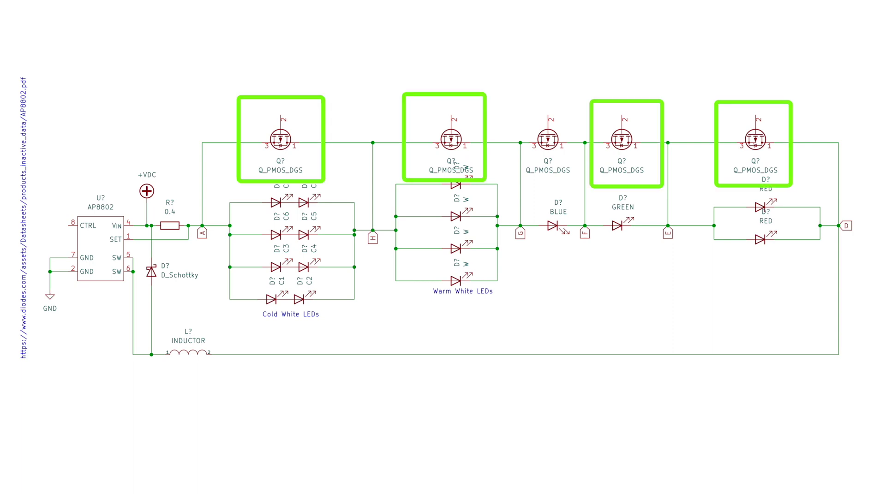
- Box the blue LED's MOSFET in red and trace the current path through the BLUE LED
left_click(548, 138)
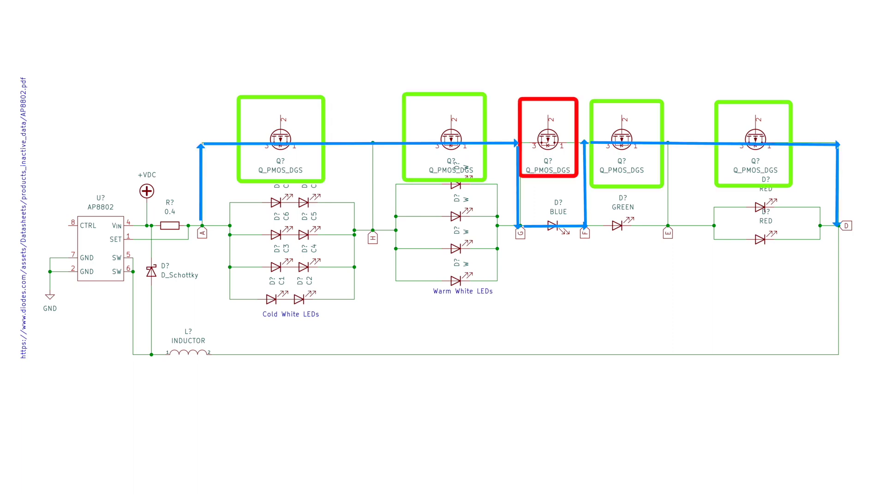